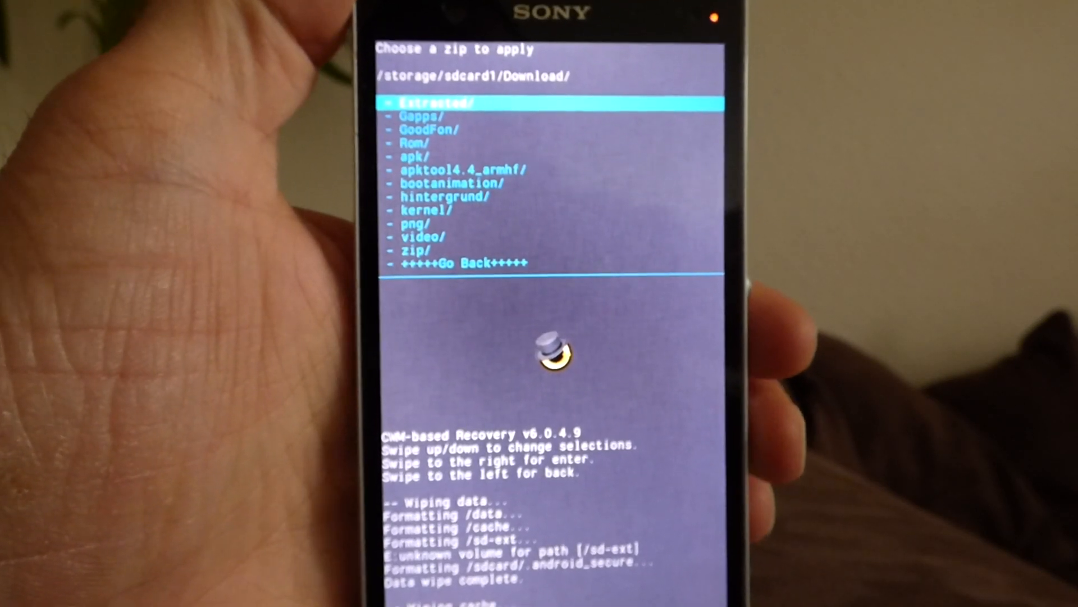
Navigate into Download/Rom and select the eXistenZ Ultimate ROM zip to launch AROMA
scroll("down", 3)
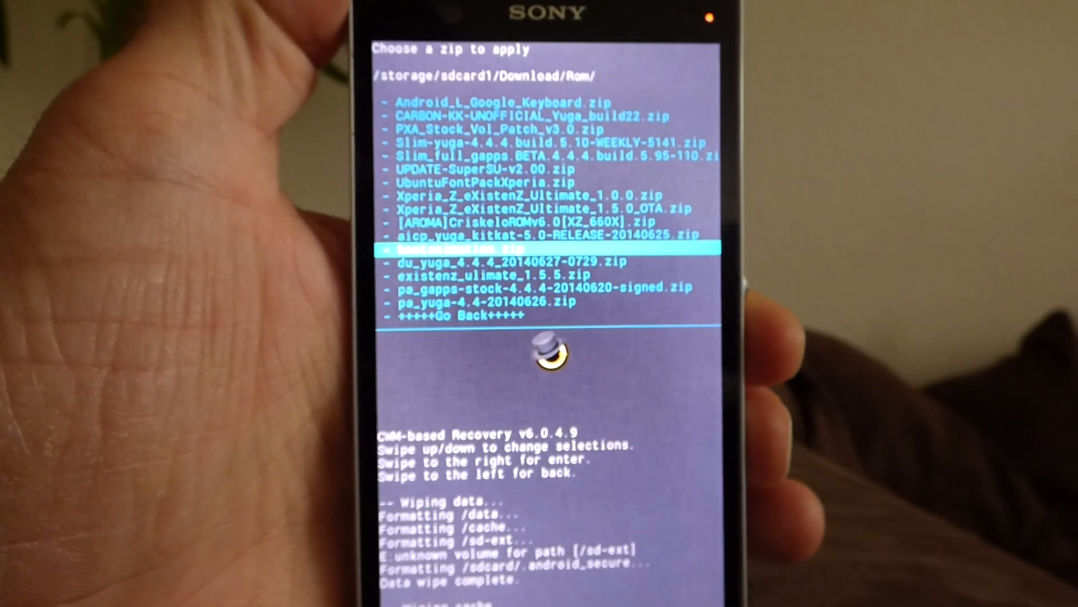
scroll("up", 3)
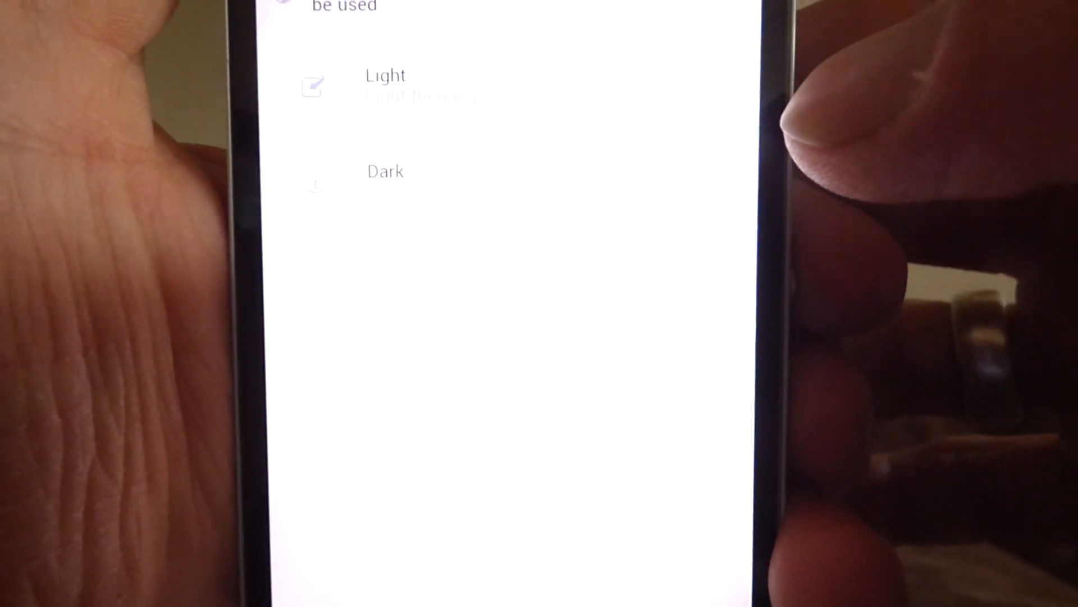
Choose Full Screen phone dialer and acknowledge the full-screen caller picture reminder
scroll("down", 3)
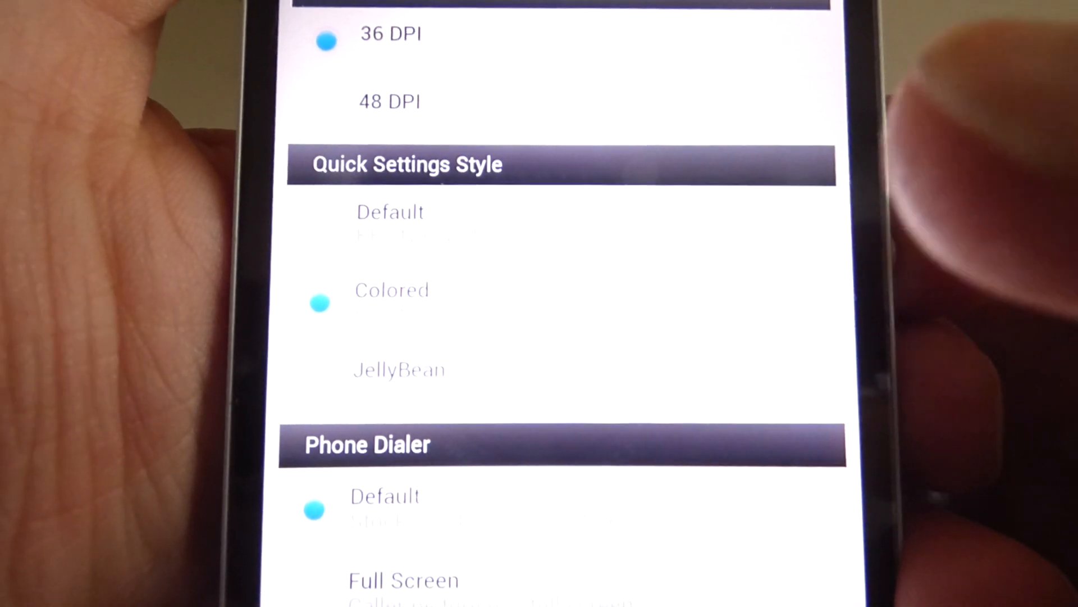
scroll("down", 3)
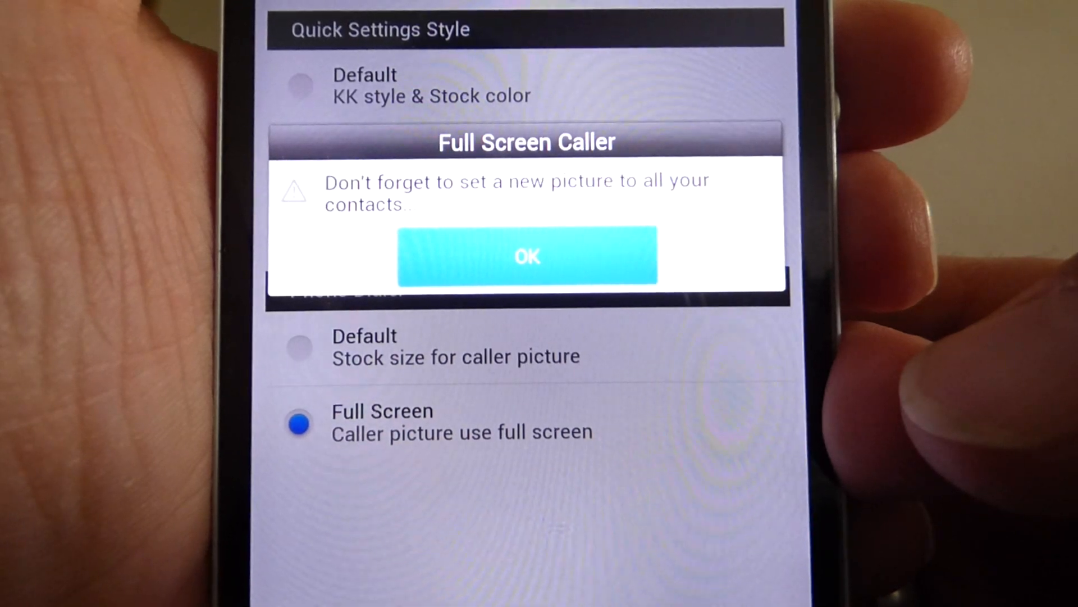
left_click(527, 255)
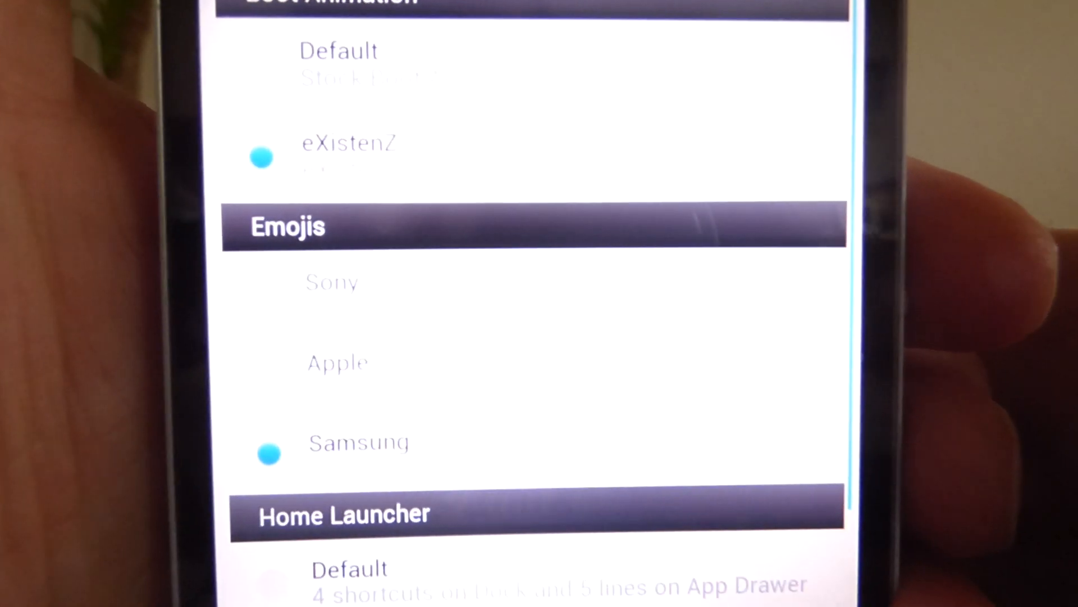
Review the Sony apps checklist, keeping most apps checked and Sony Car Mode unchecked
scroll("down", 3)
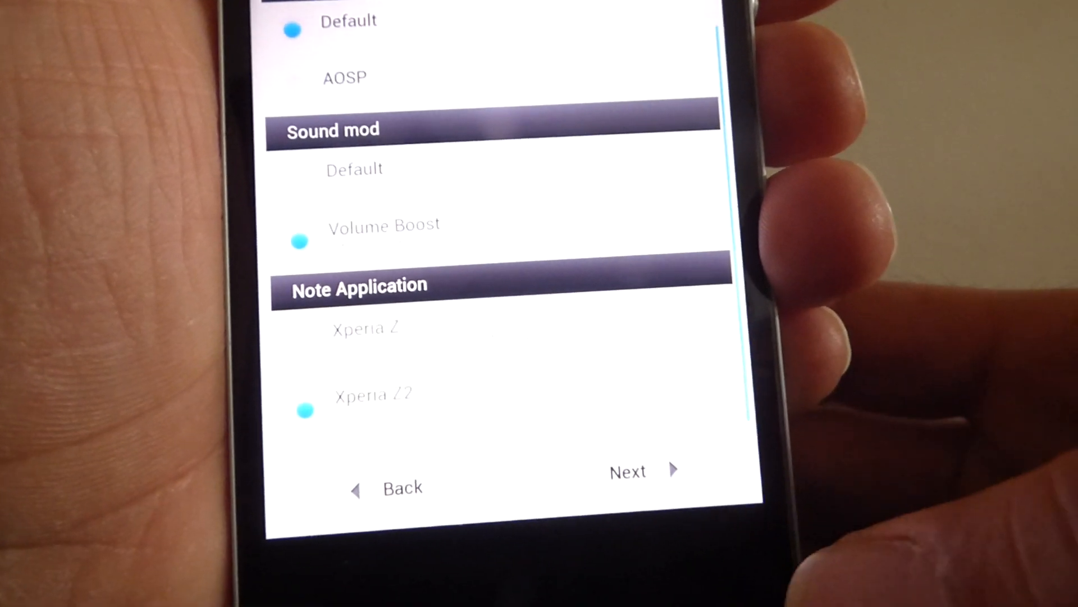
scroll("down", 3)
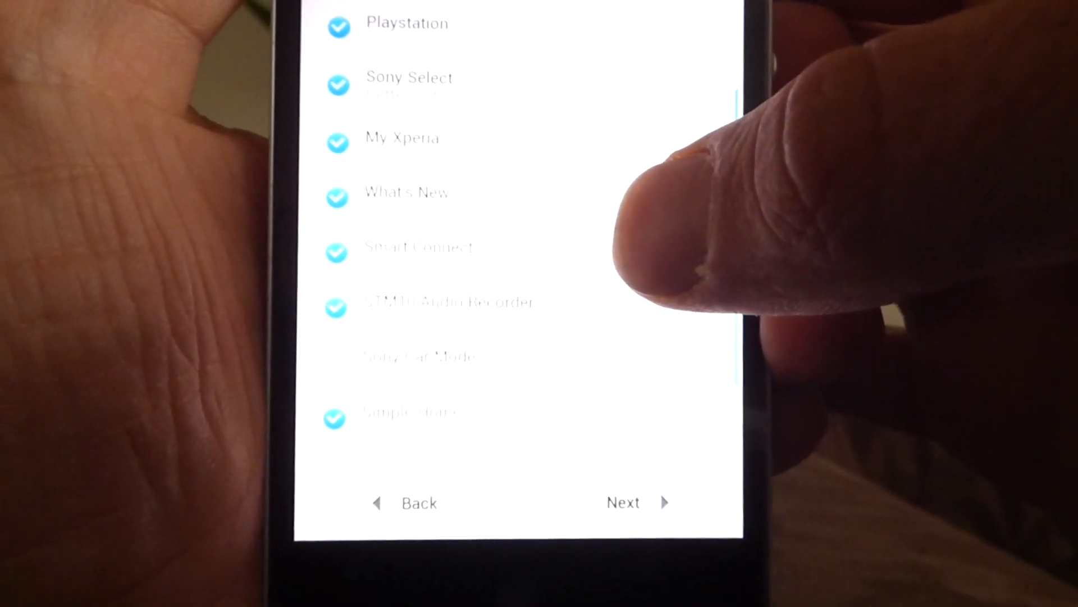
scroll("down", 3)
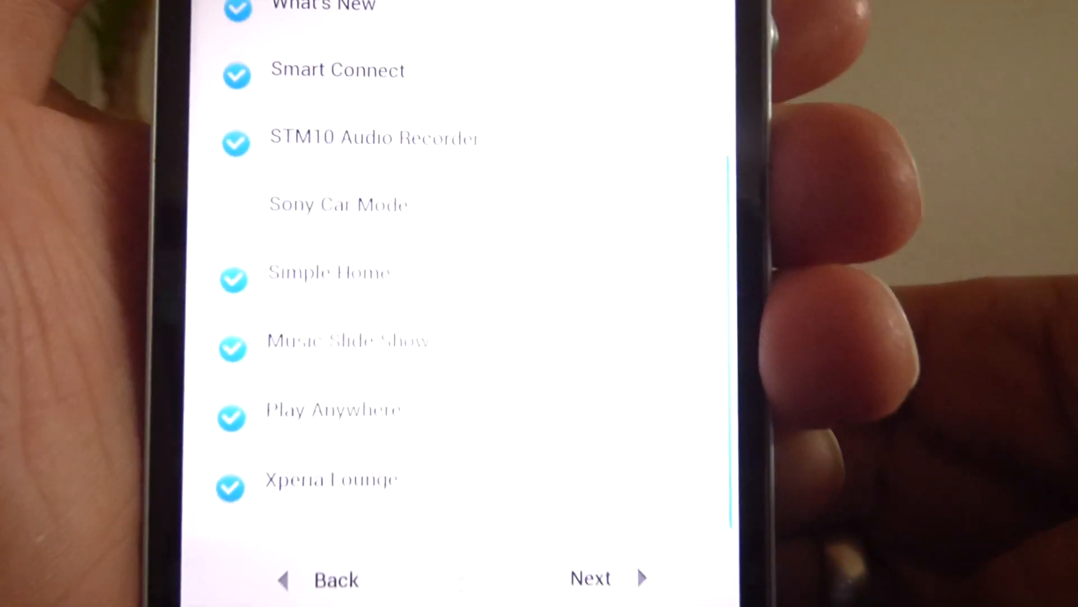
scroll("down", 3)
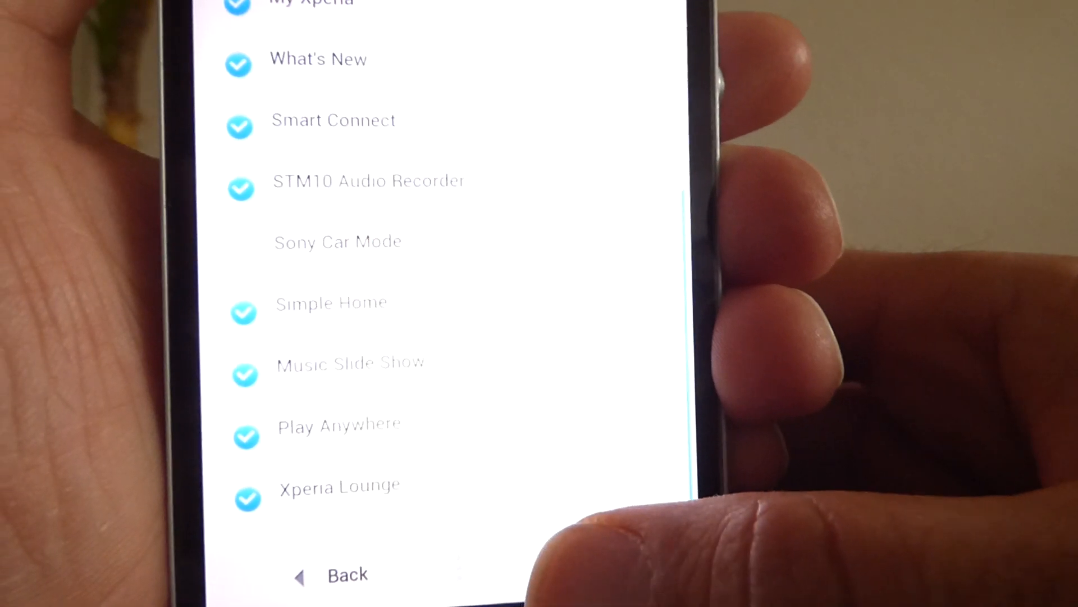
scroll("down", 3)
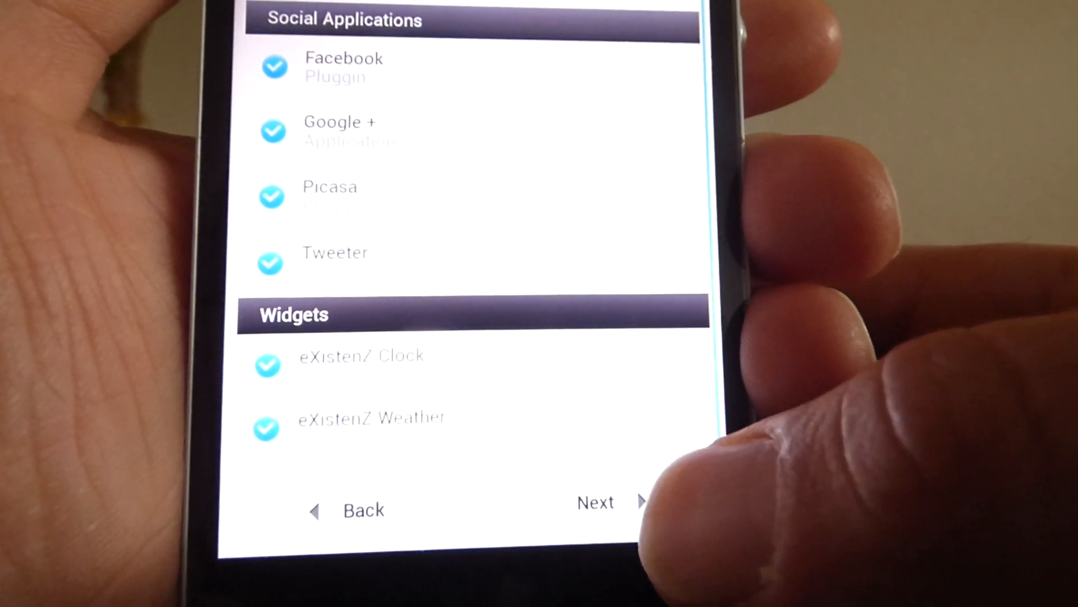
Keep Facebook, Google+, Picasa, Tweeter and eXistenZ Clock/Weather widgets checked and continue
scroll("down", 3)
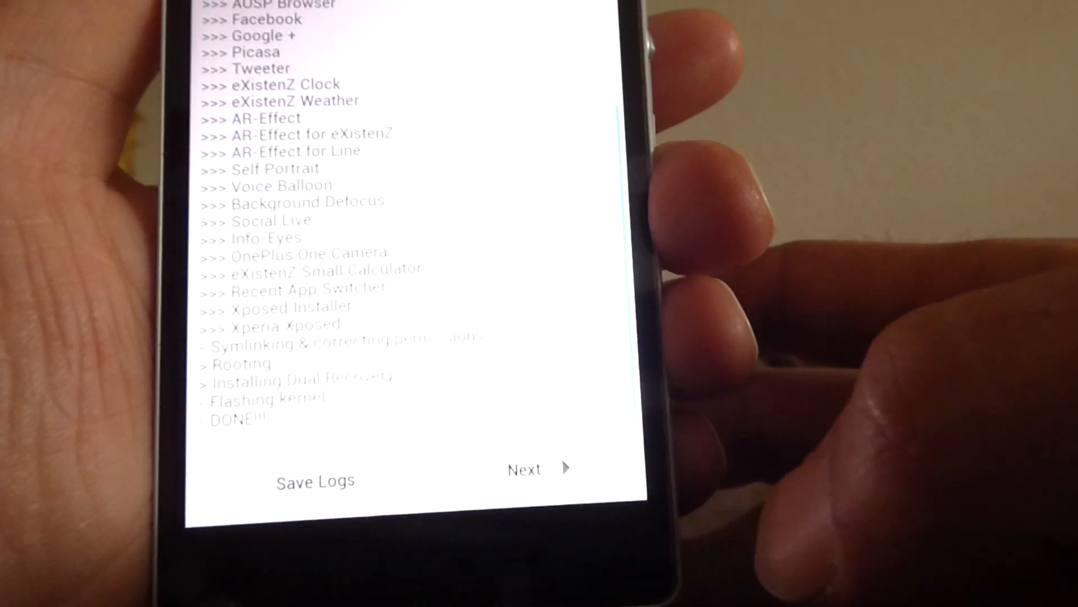
Continue past the install log once rooting, dual recovery and kernel flashing report DONE
left_click(540, 468)
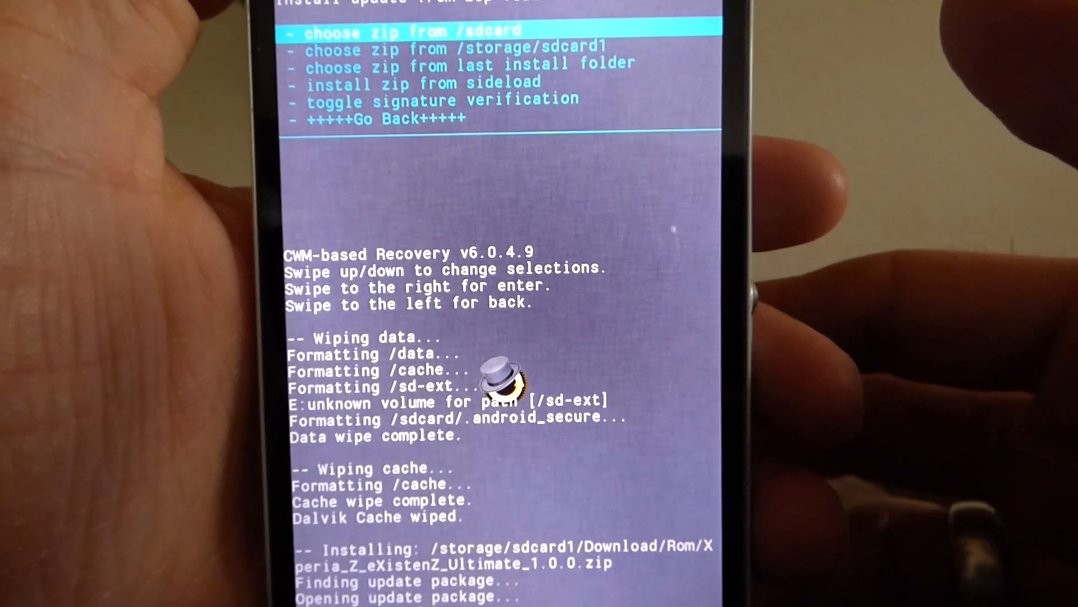
Move down to Go Back and return to the main CWM recovery menu
scroll("down", 3)
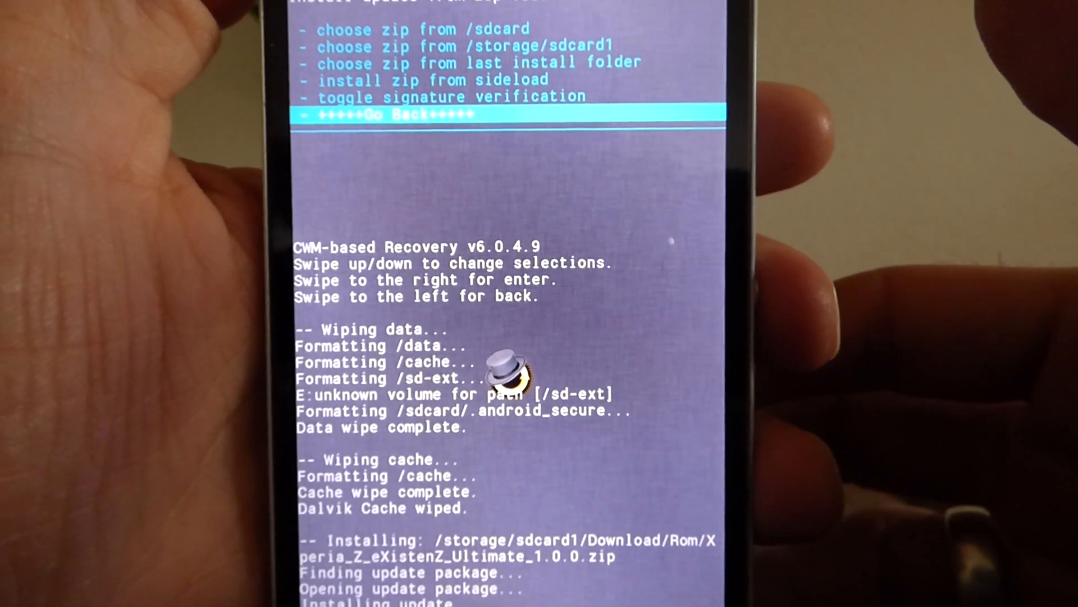